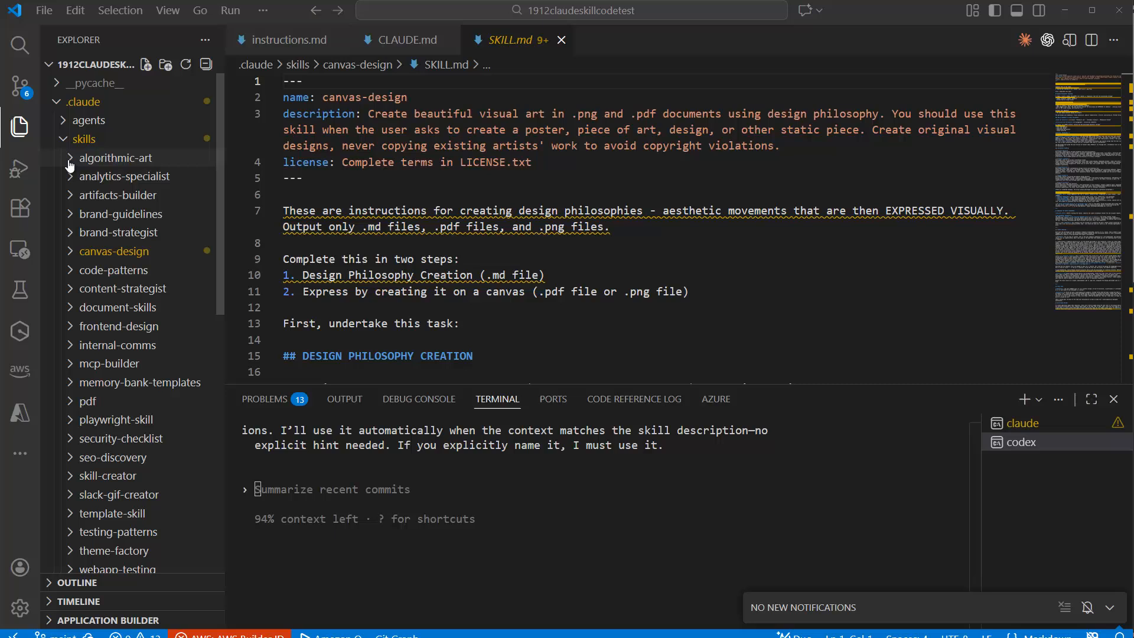
Expand the algorithmic-art skill folder in the Explorer tree
{"action": "left_click", "coordinate": [116, 157]}
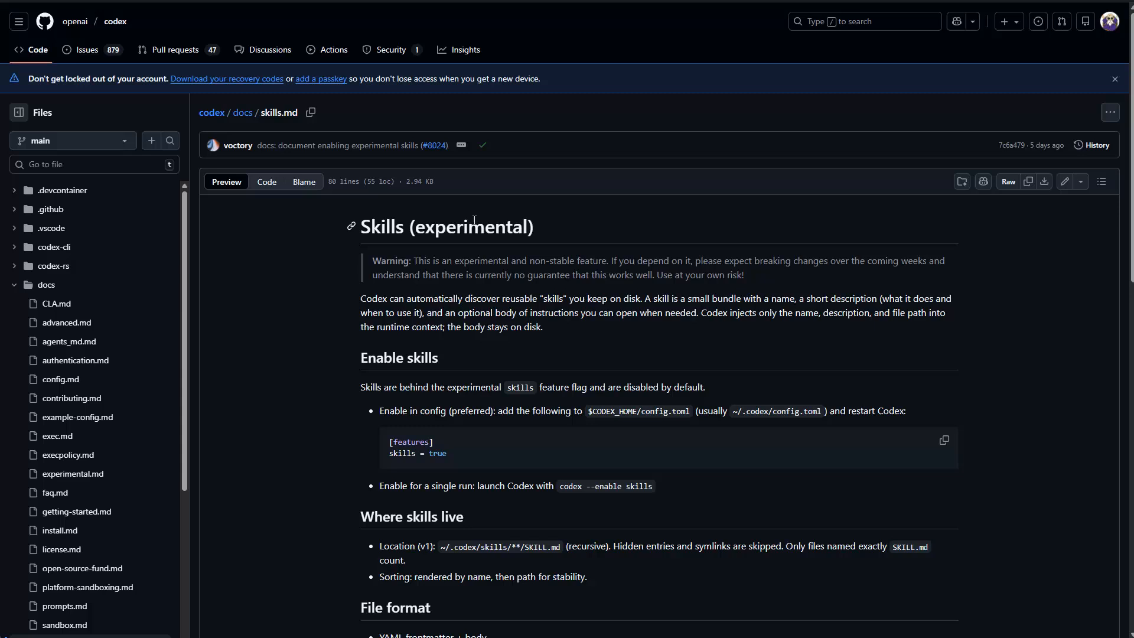
{"action": "mouse_move", "coordinate": [403, 214]}
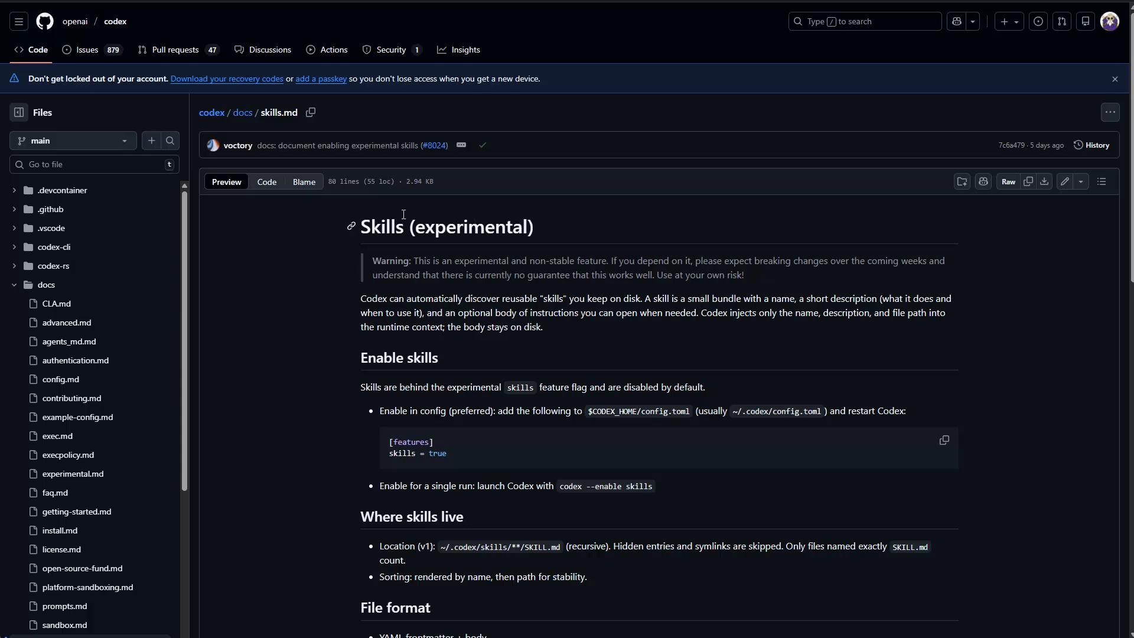
{"action": "mouse_move", "coordinate": [362, 442]}
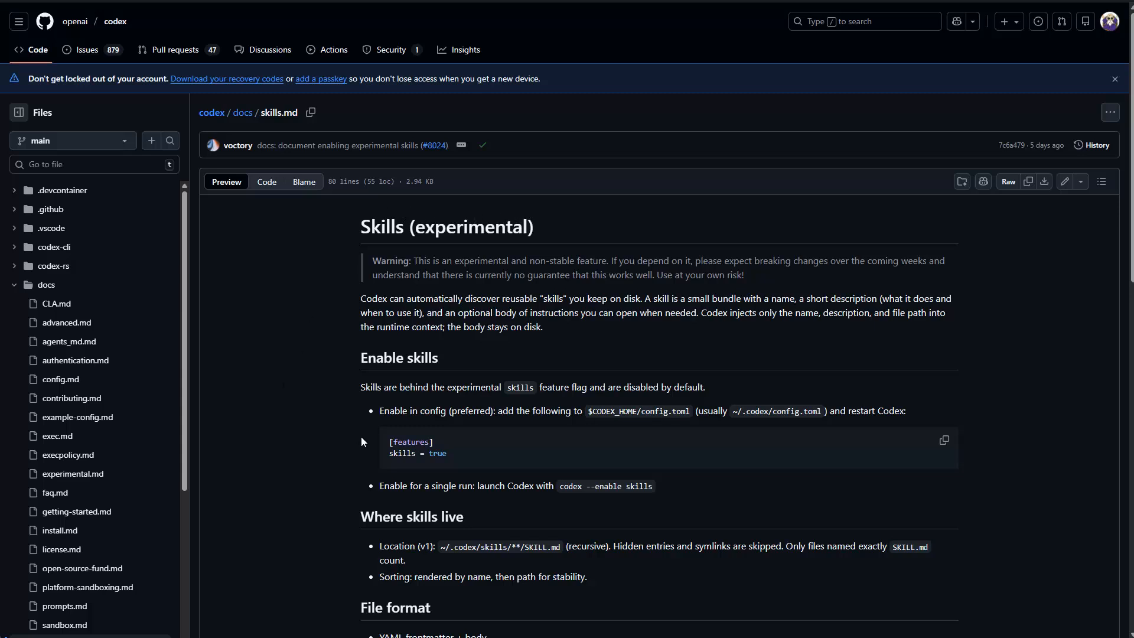
{"action": "mouse_move", "coordinate": [344, 439]}
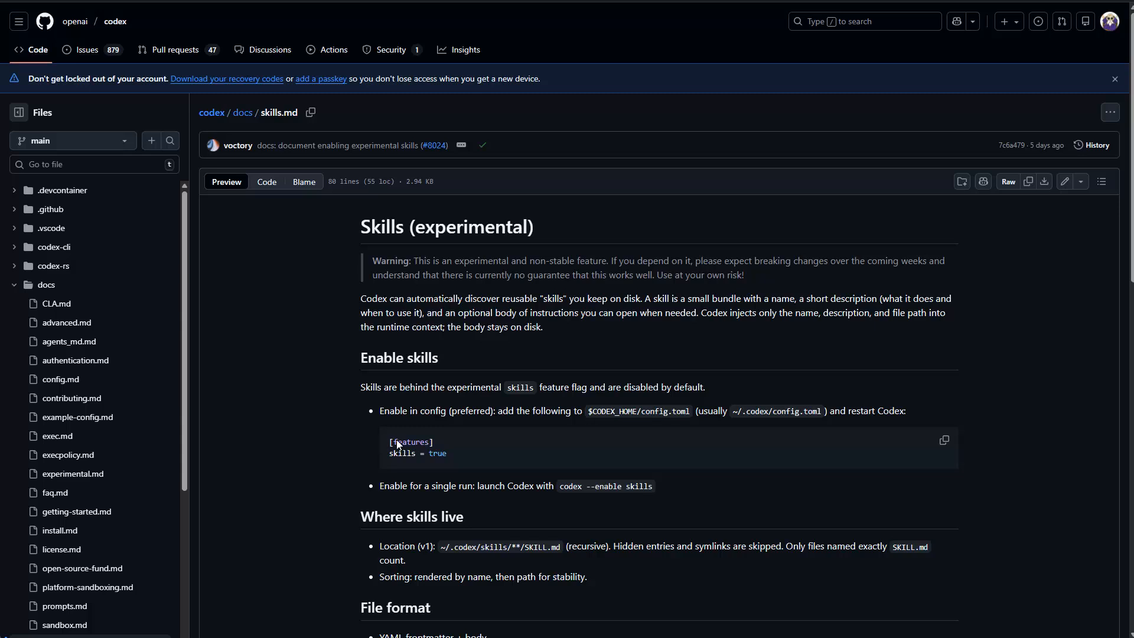
{"action": "mouse_move", "coordinate": [415, 454]}
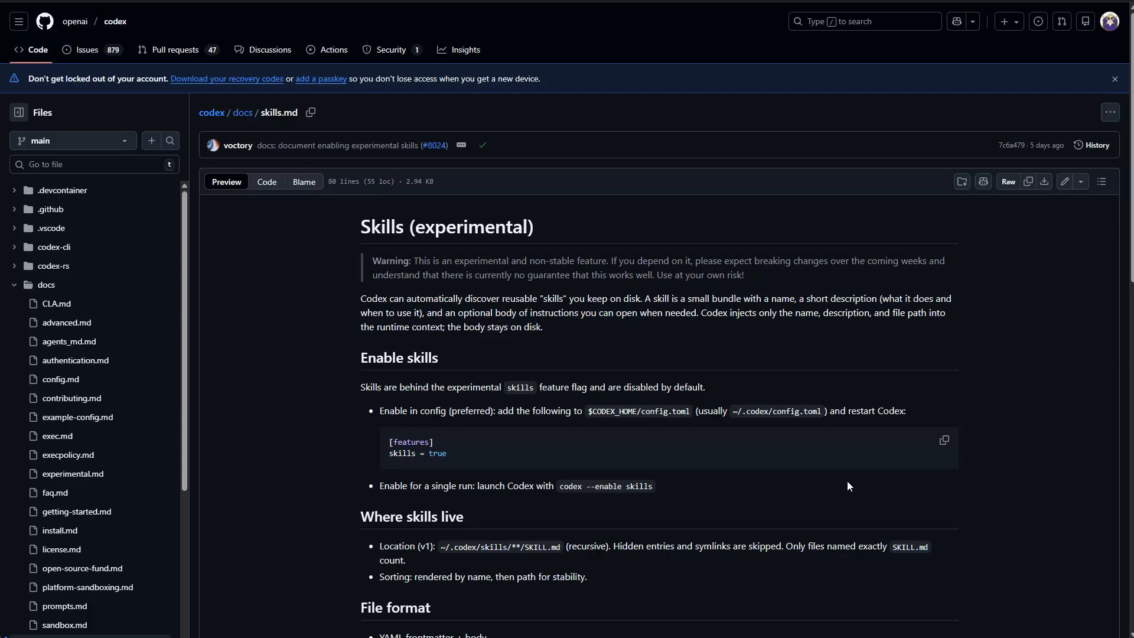
{"action": "mouse_move", "coordinate": [538, 496]}
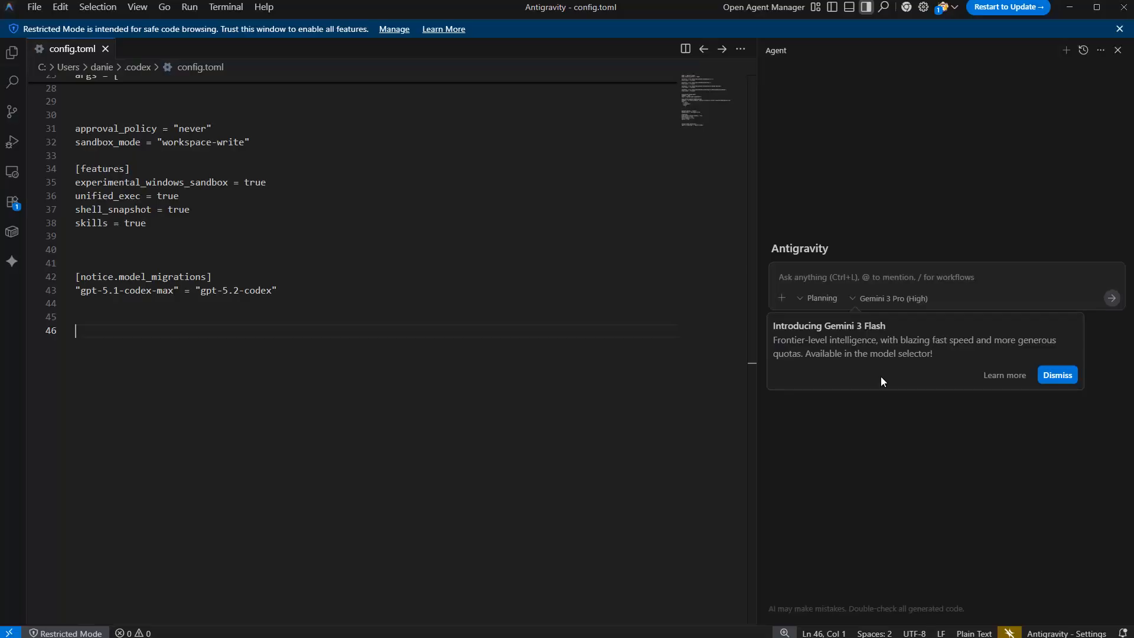
{"action": "mouse_move", "coordinate": [413, 173]}
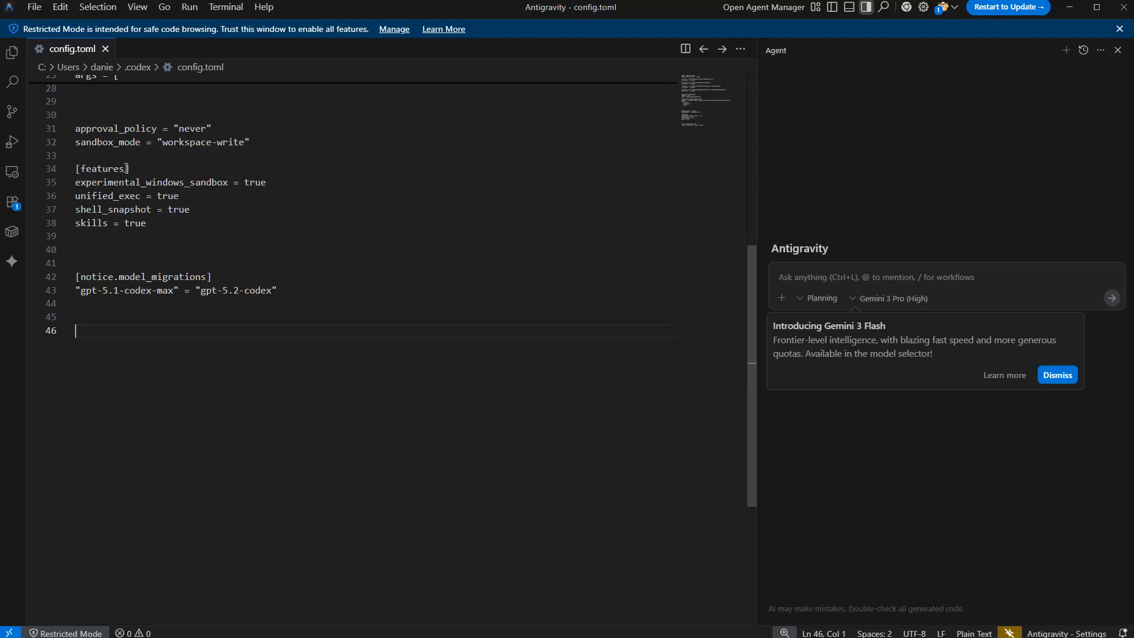
{"action": "mouse_move", "coordinate": [151, 225]}
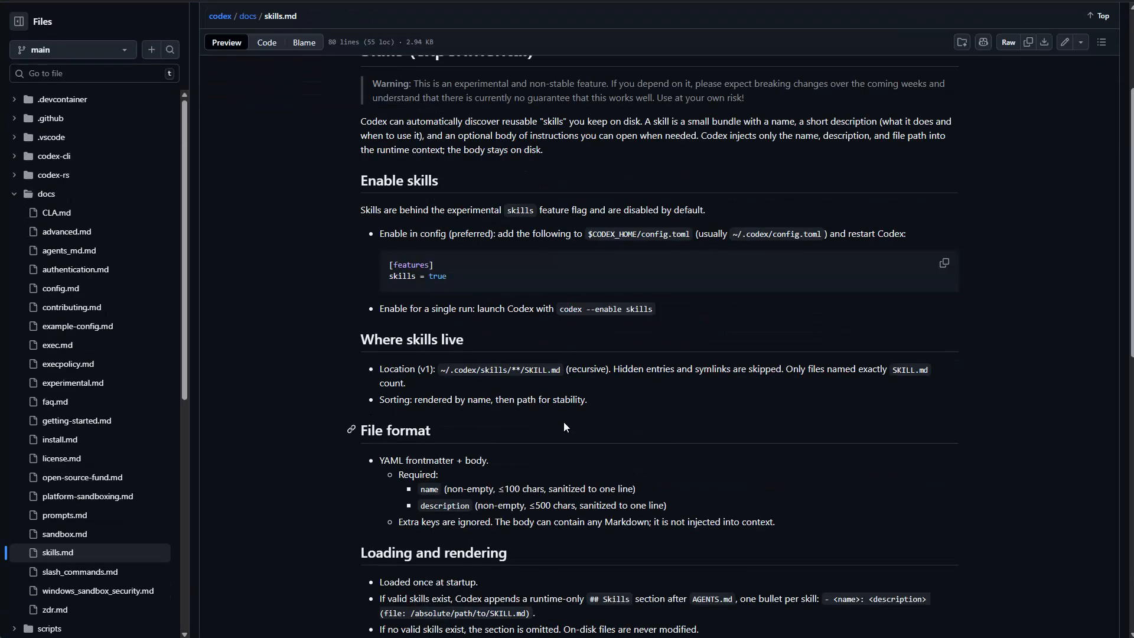
Scroll the skills.md page down to the Using skills and Create a skill sections
{"action": "scroll", "scroll_direction": "down", "scroll_amount": 3}
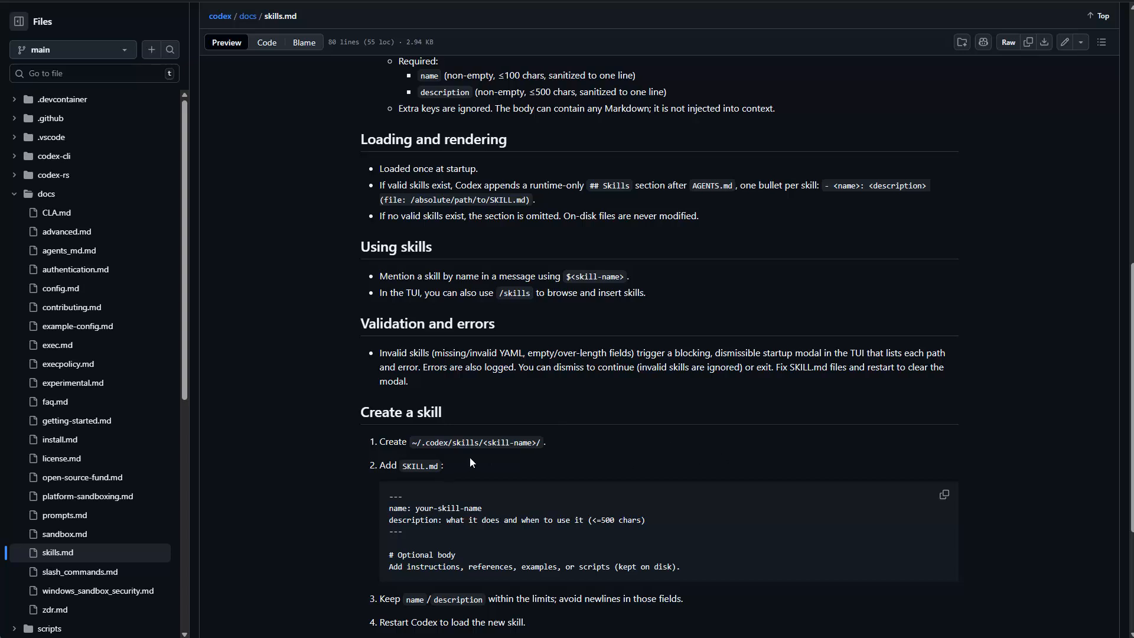
{"action": "mouse_move", "coordinate": [469, 474]}
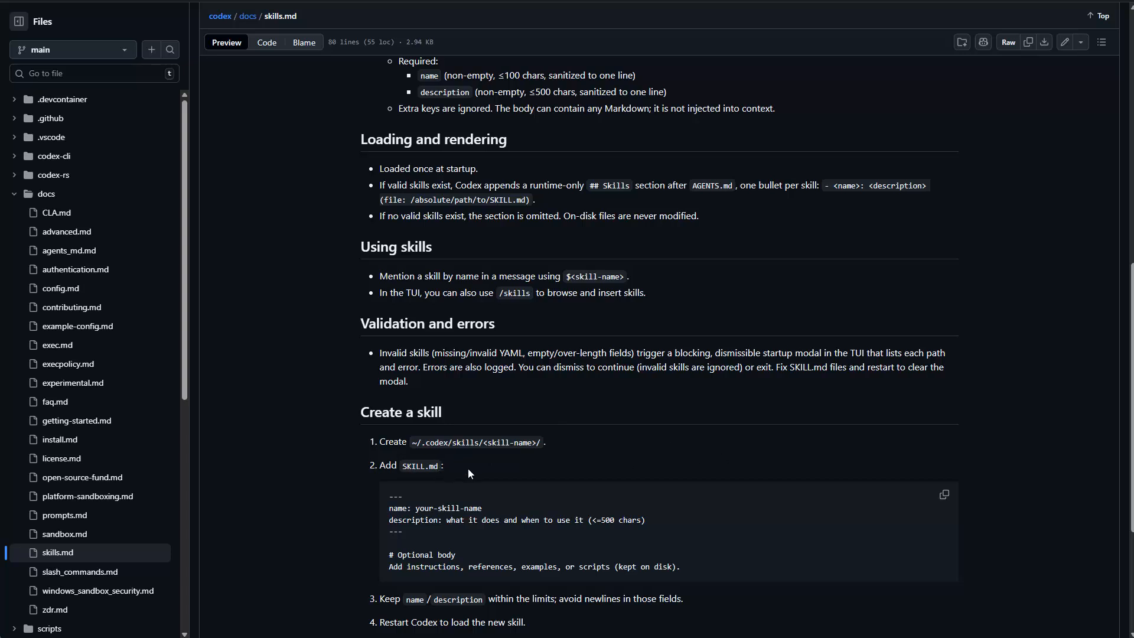
{"action": "mouse_move", "coordinate": [432, 499]}
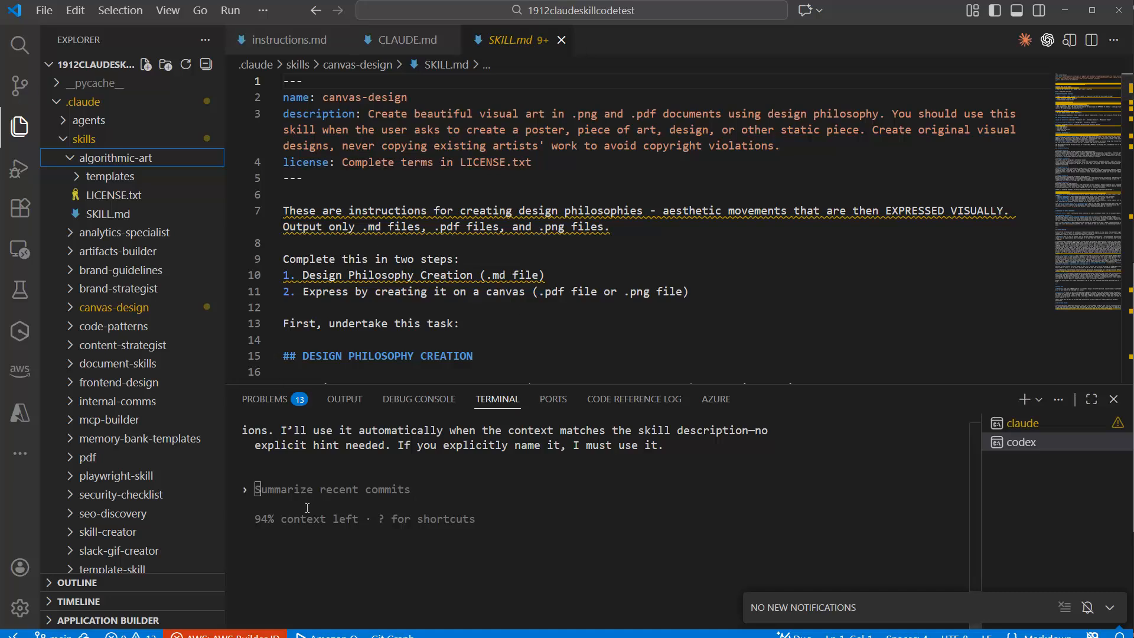
Enter '/s' in the Codex terminal to bring up the skills command list
{"action": "type", "text": "/"}
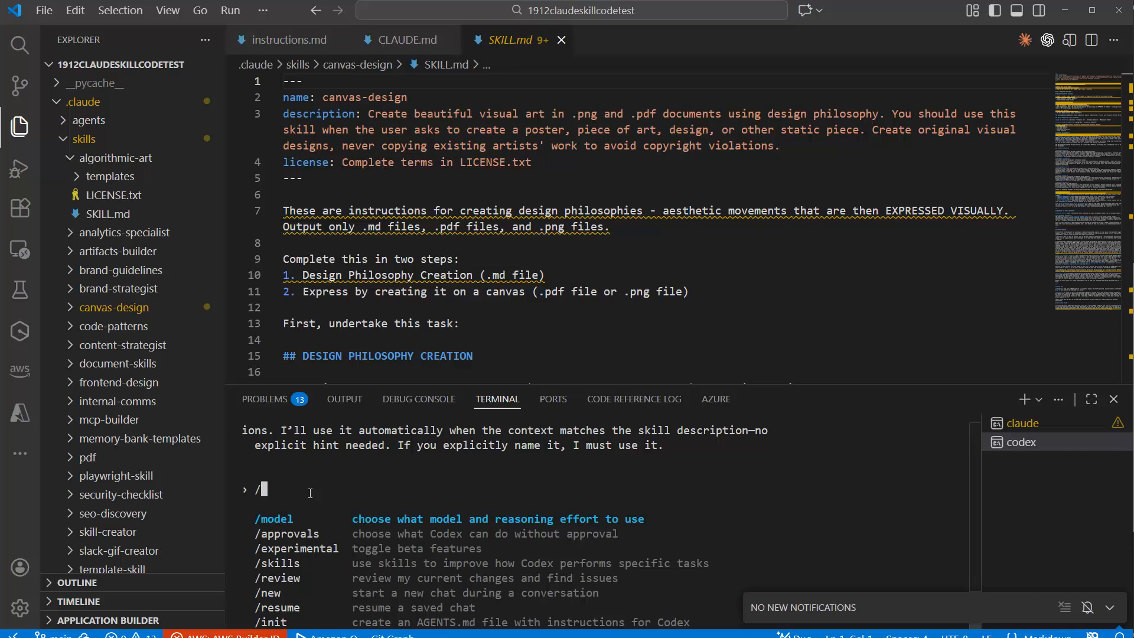
{"action": "type", "text": "s"}
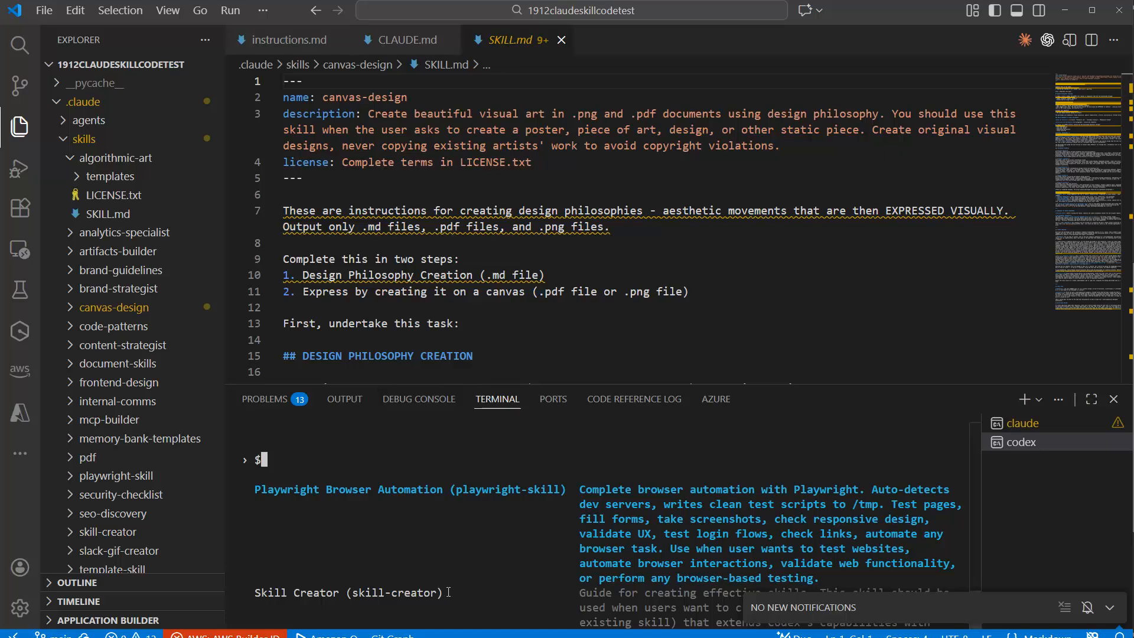
{"action": "mouse_move", "coordinate": [448, 556]}
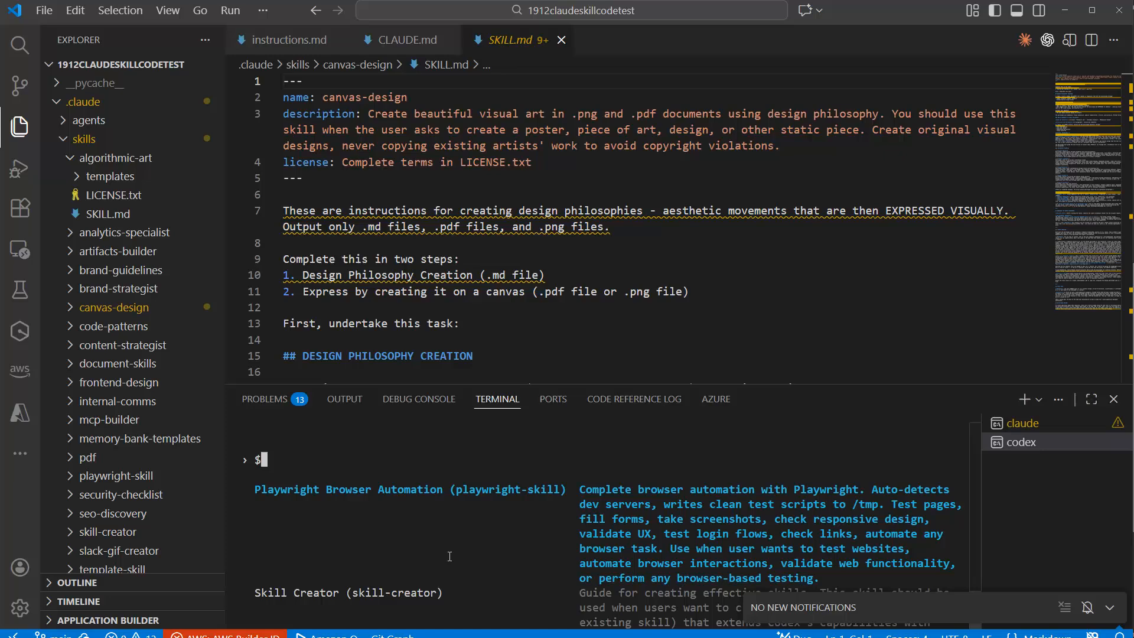